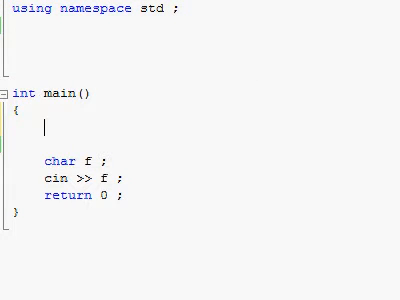
Type a bare switch keyword atop main, testing temporary if lines and removing them.
type("switc")
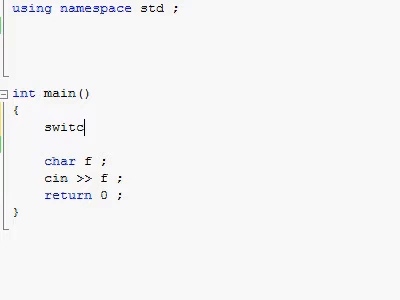
type("h")
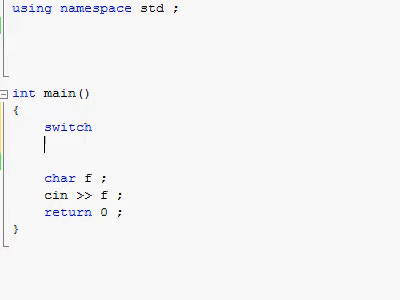
type("if")
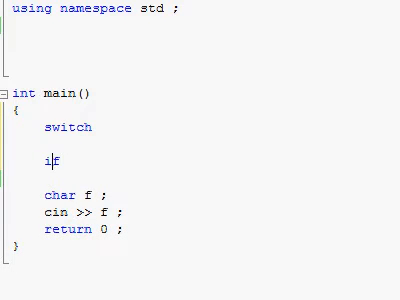
type("if")
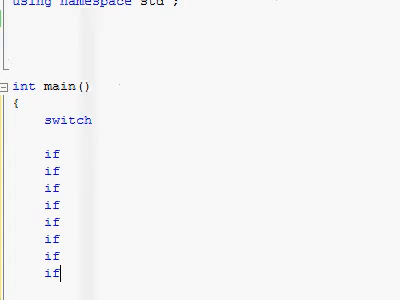
scroll("down", 3)
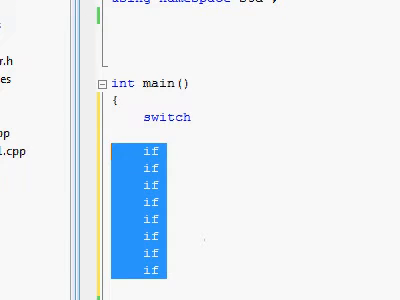
scroll("down", 3)
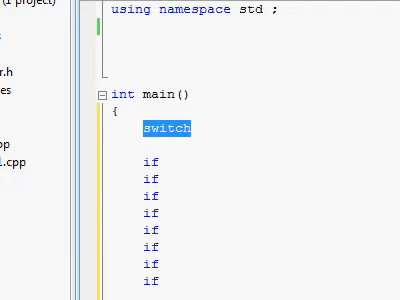
scroll("down", 3)
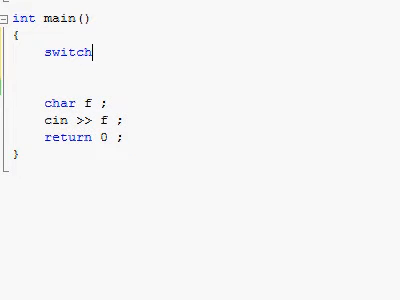
Add parentheses after switch and declare int choice = 0 above it.
type("()")
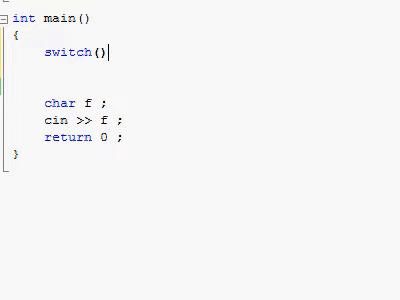
type("\" \"")
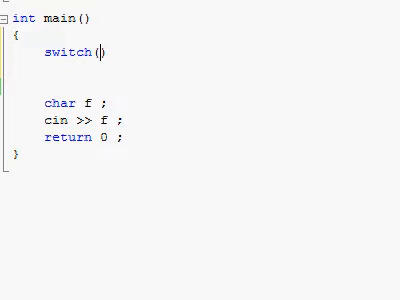
type("int choice = 0;")
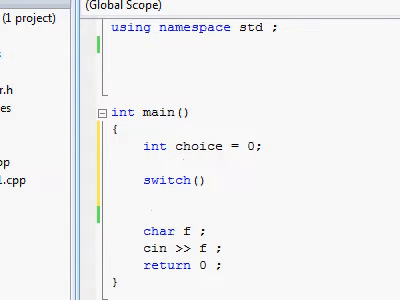
Make the switch test (choice) and give it an empty { } body.
type("choi")
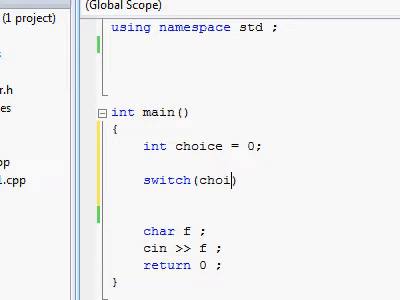
type("ce")
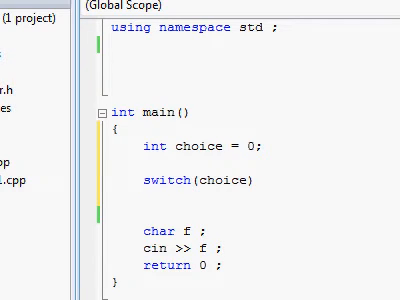
type("{")
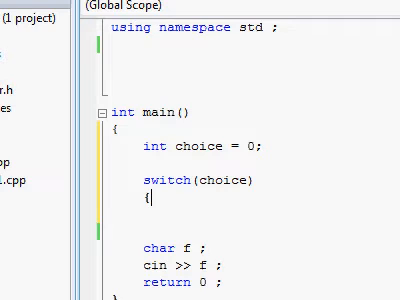
type("}")
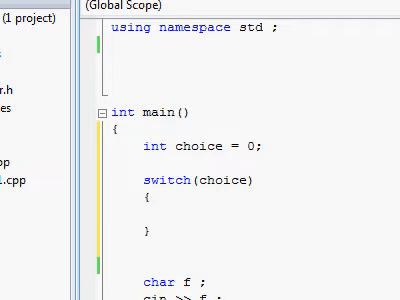
scroll("down", 3)
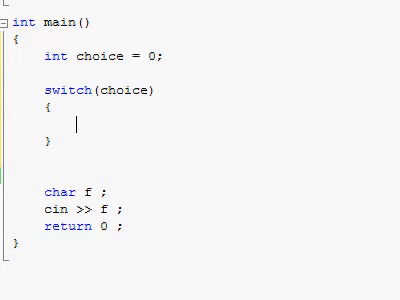
Add a case 1 label in the switch and insert cin >> choice; above it.
type("ca")
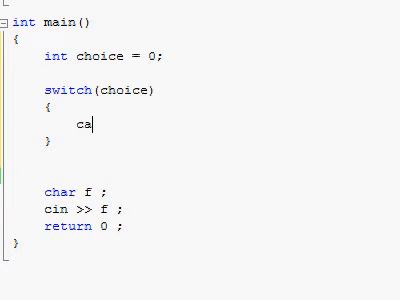
type("se 1:")
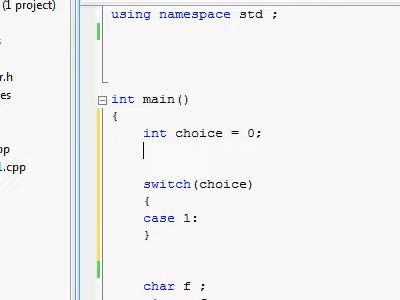
type("cin >>")
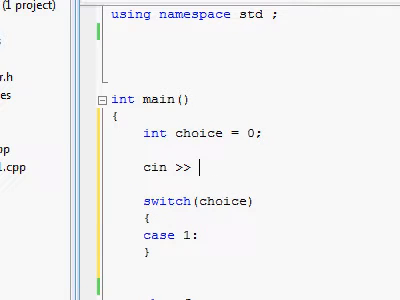
type("c")
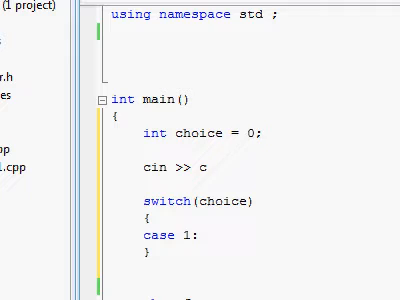
type("hoice;")
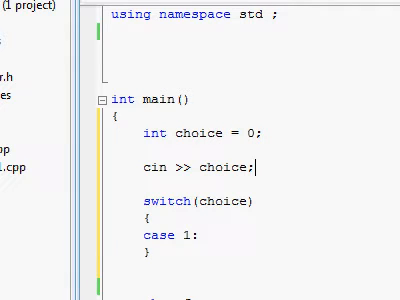
scroll("down", 3)
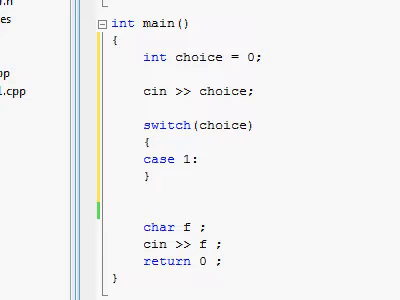
Declare int menuItem1 = 1 and replace the literal 1 in case 1 with menuItem1.
type("int menuItem1 = 1;")
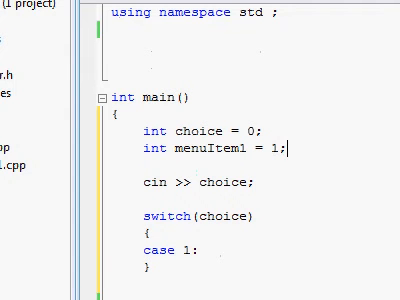
double_click(176, 149)
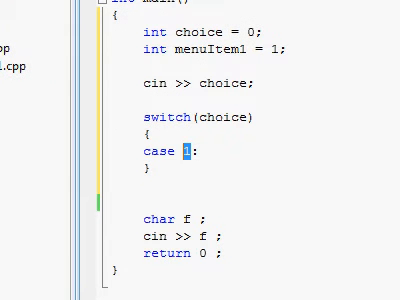
type("m")
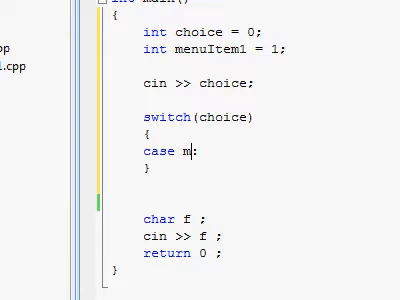
type("enuItem1")
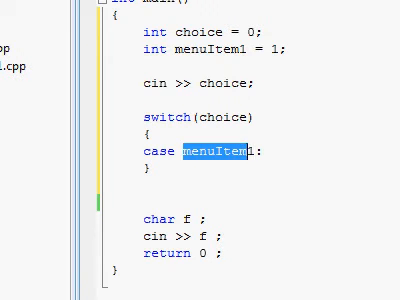
scroll("down", 3)
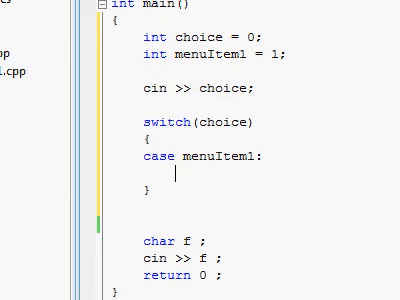
Call DoFirstGame(); under case menuItem1.
type("D")
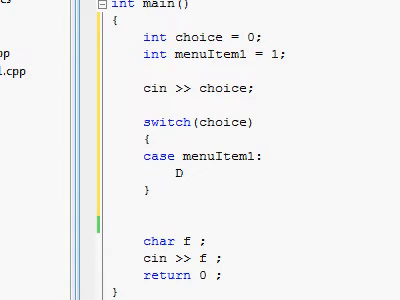
type("o")
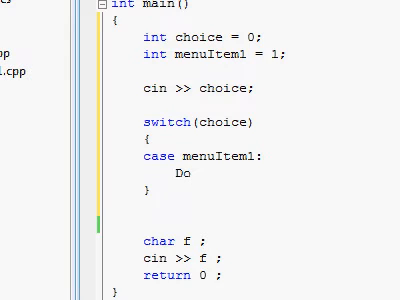
type("FirstGame")
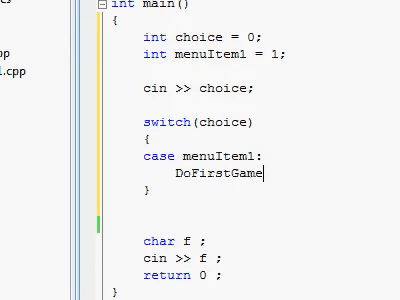
type("();")
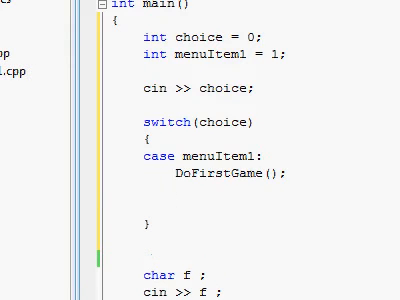
Add case 2 calling DoSecondGame(); and case 3 calling DoThirdGame();.
type("case 2:")
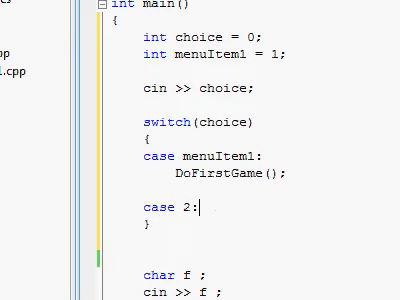
key("enter")
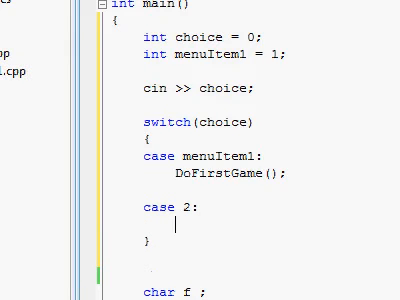
type("Do")
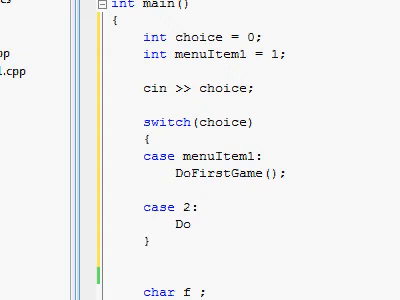
type("Second")
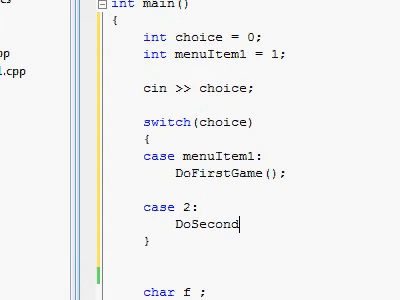
type("Game")
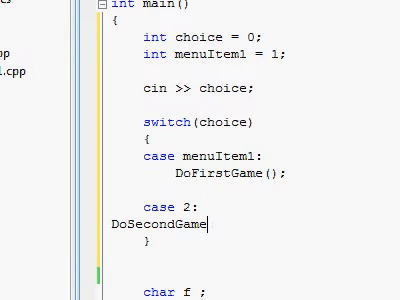
type("();")
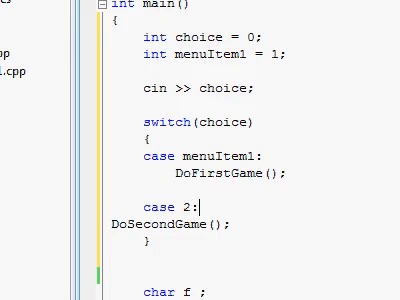
key("Tab")
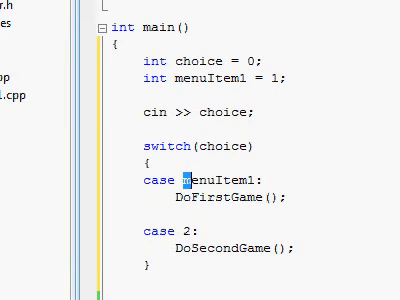
scroll("down", 3)
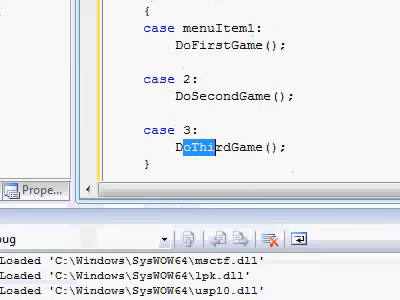
scroll("up", 3)
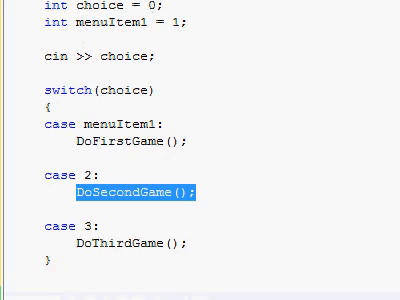
scroll("down", 3)
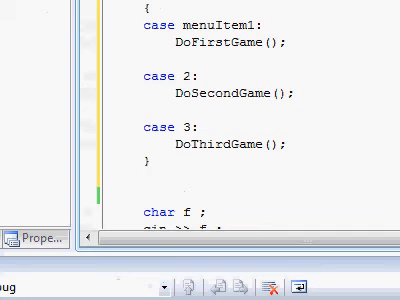
scroll("up", 3)
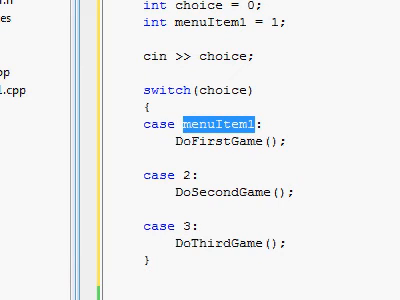
scroll("down", 3)
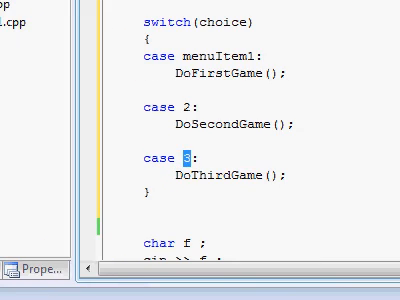
scroll("up", 3)
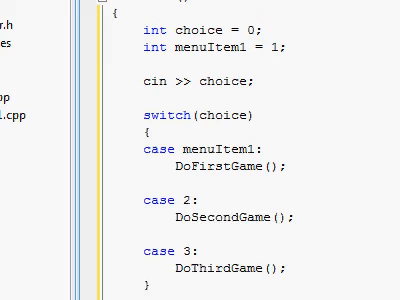
Add break; after the DoFirstGame, DoSecondGame and DoThirdGame calls.
type("break;")
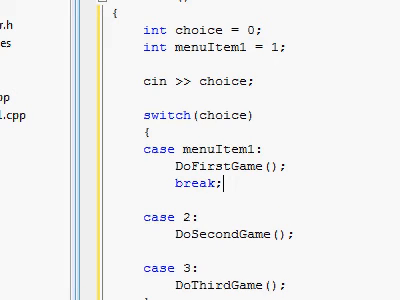
scroll("down", 3)
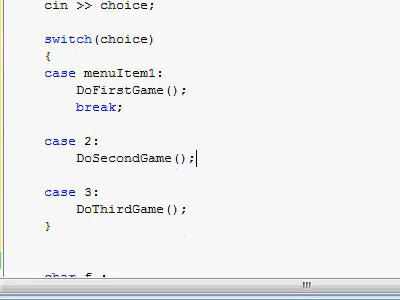
type("brea")
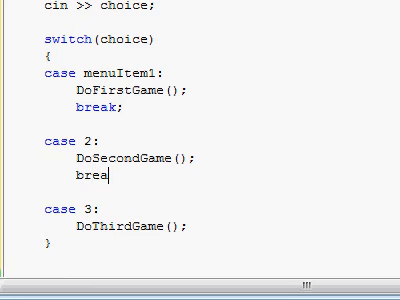
type("k;")
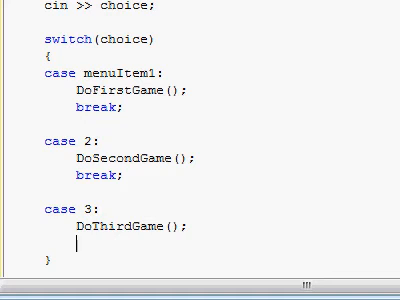
type("brea")
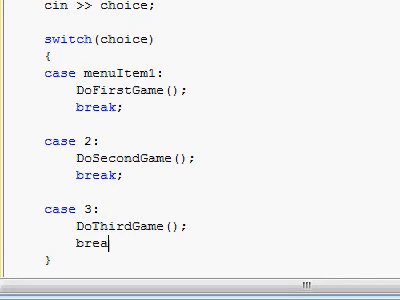
scroll("up", 3)
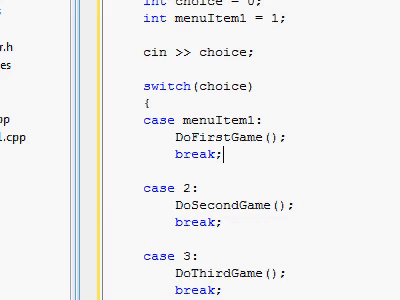
double_click(156, 82)
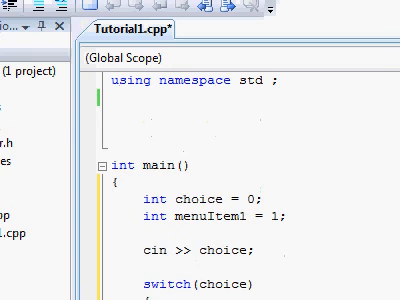
Declare bool choice, delete int menuItem1 = 1, and set case labels to 0, 0, 1.
scroll("down", 3)
type("bool")
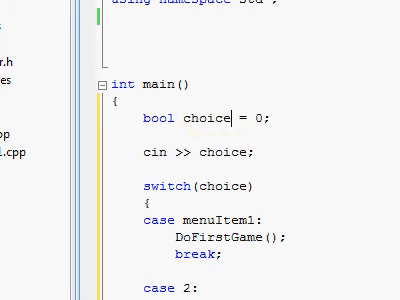
scroll("down", 3)
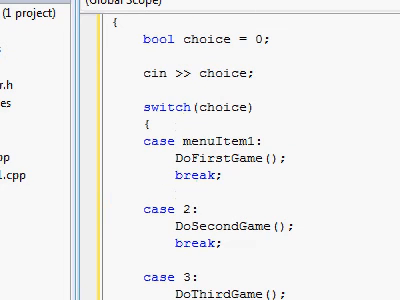
type("0:")
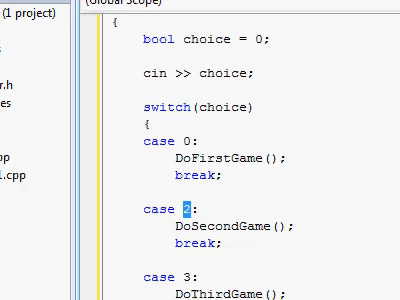
scroll("down", 3)
type("0")
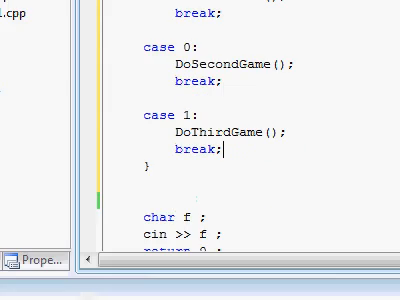
scroll("up", 3)
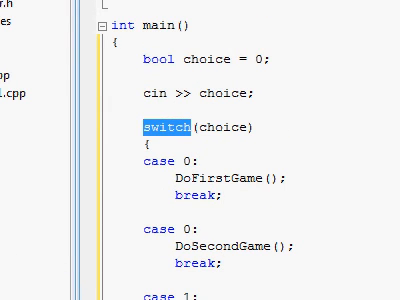
scroll("down", 3)
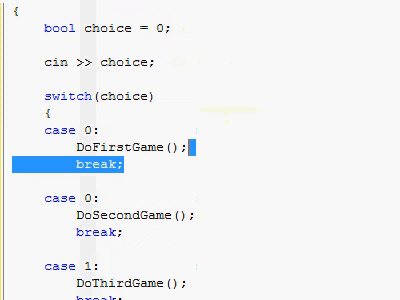
Delete the break; line under each of the three cases.
scroll("down", 3)
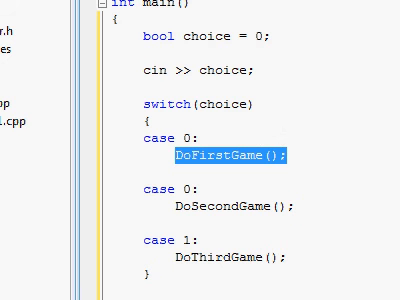
scroll("down", 3)
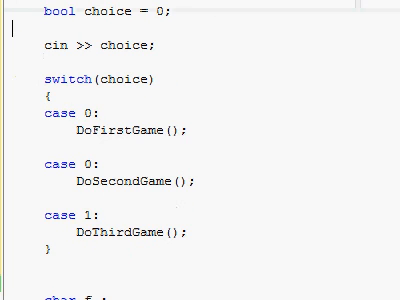
Add a default: label with dothis(); after case 1 inside the switch.
scroll("down", 3)
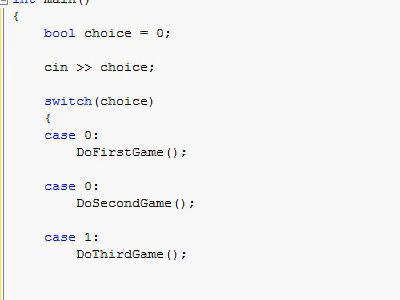
scroll("down", 3)
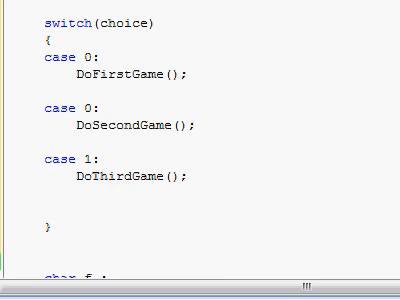
type("defa")
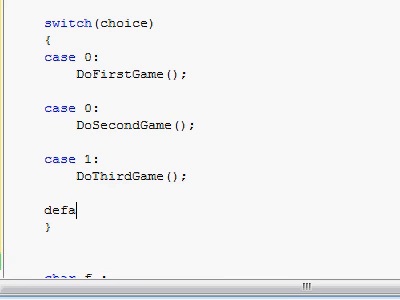
type("ult")
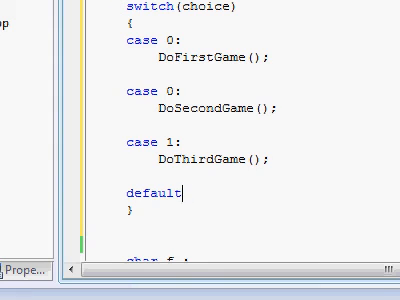
type(":")
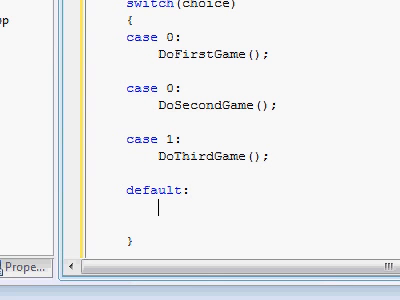
type("do")
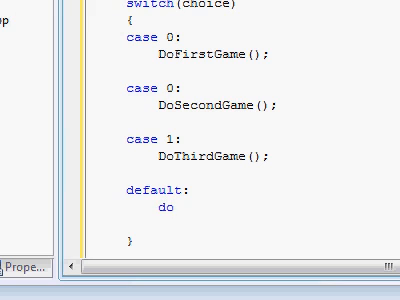
type("this(")
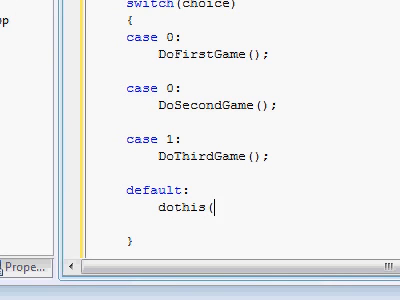
type(");")
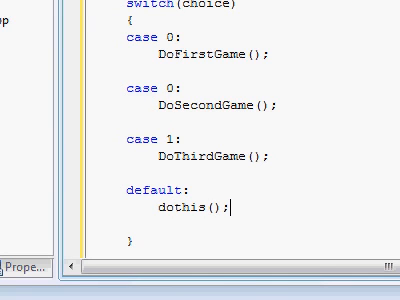
double_click(148, 199)
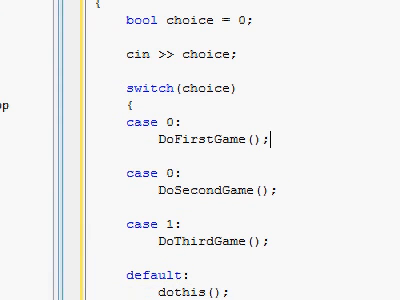
Add break; on a new line after DoFirstGame(); in the first case 0.
type("brea")
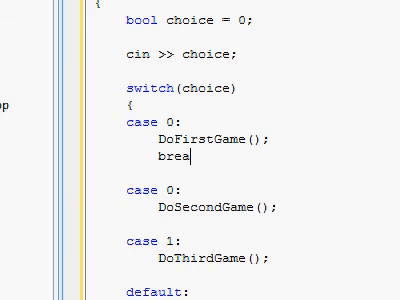
type("k;")
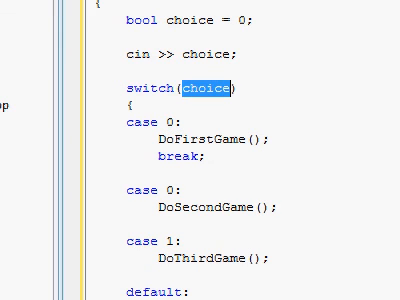
scroll("down", 3)
type("cout << \"hello\";")
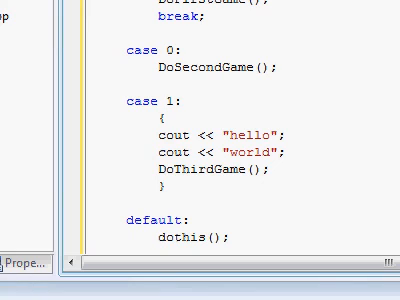
Add 'int x;' as the first line of case 1's braced block, before the prints.
type("int")
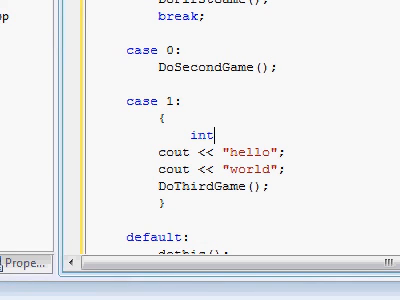
type("\" \"")
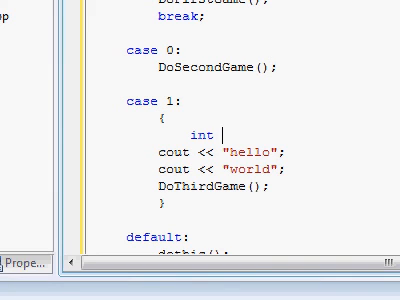
type("x;")
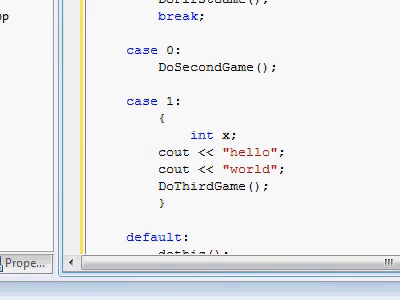